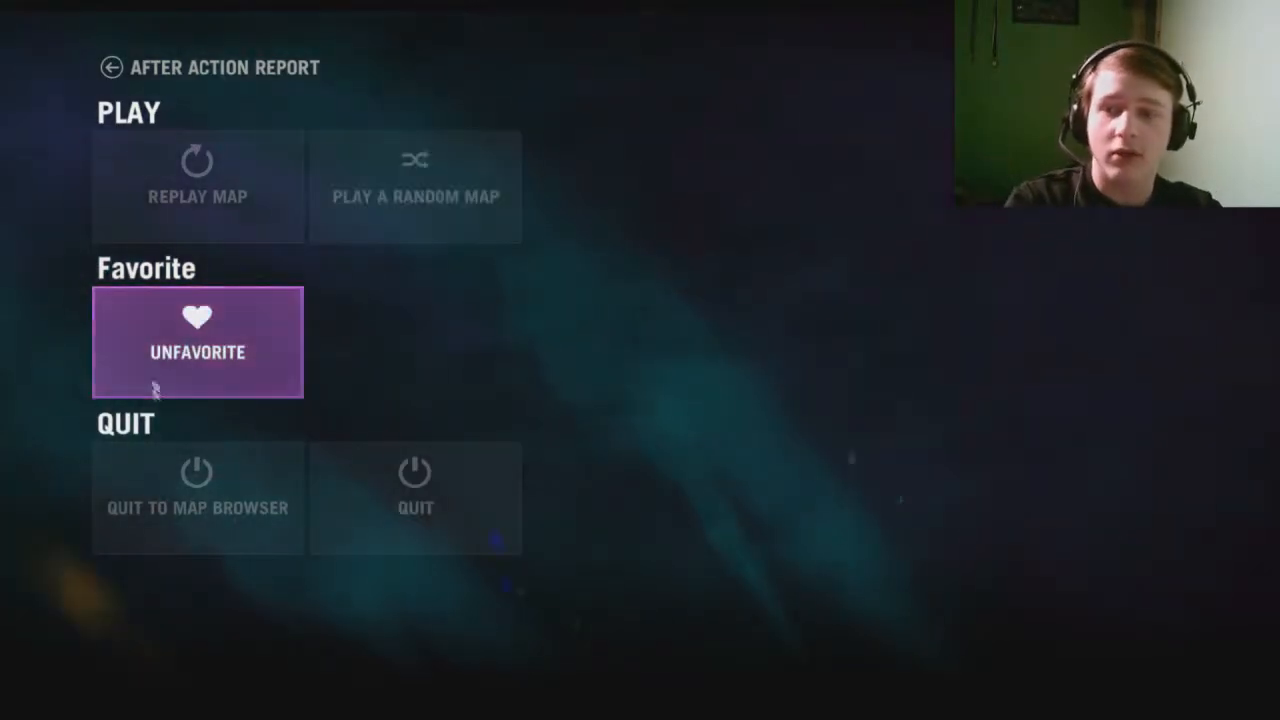
mouse_move(416, 196)
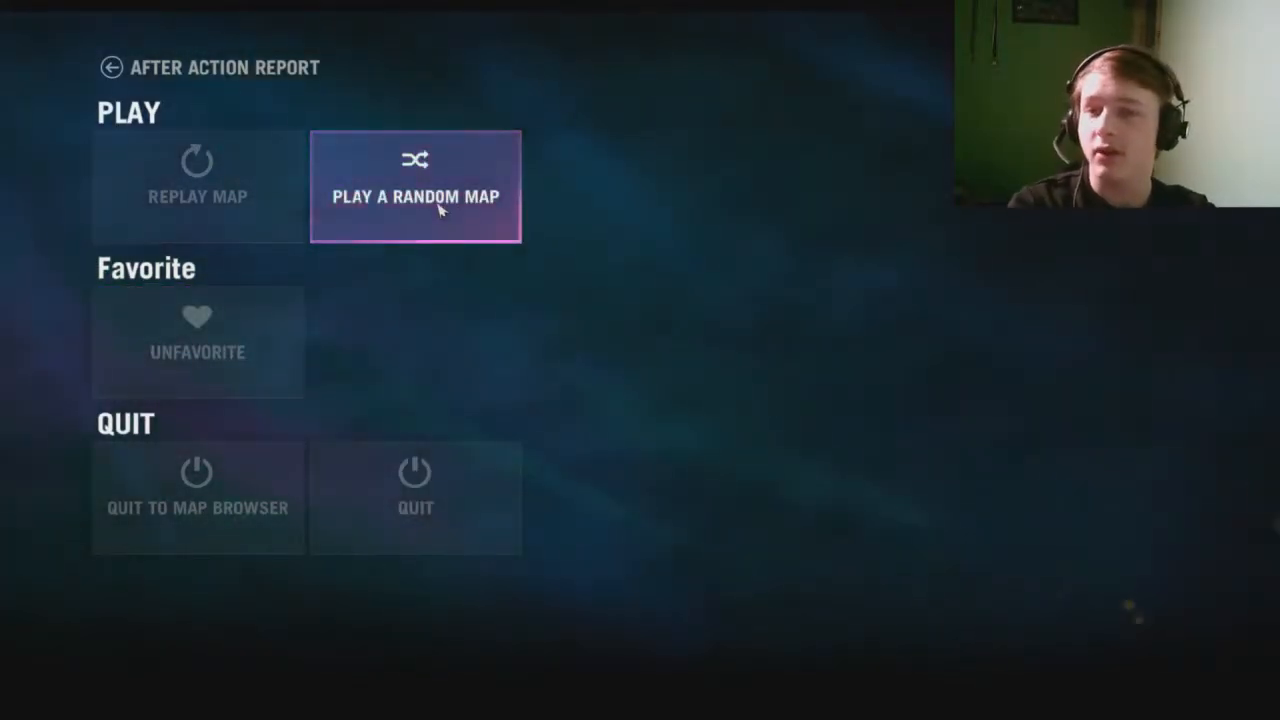
Launch a random community map from the After Action Report screen
click(416, 196)
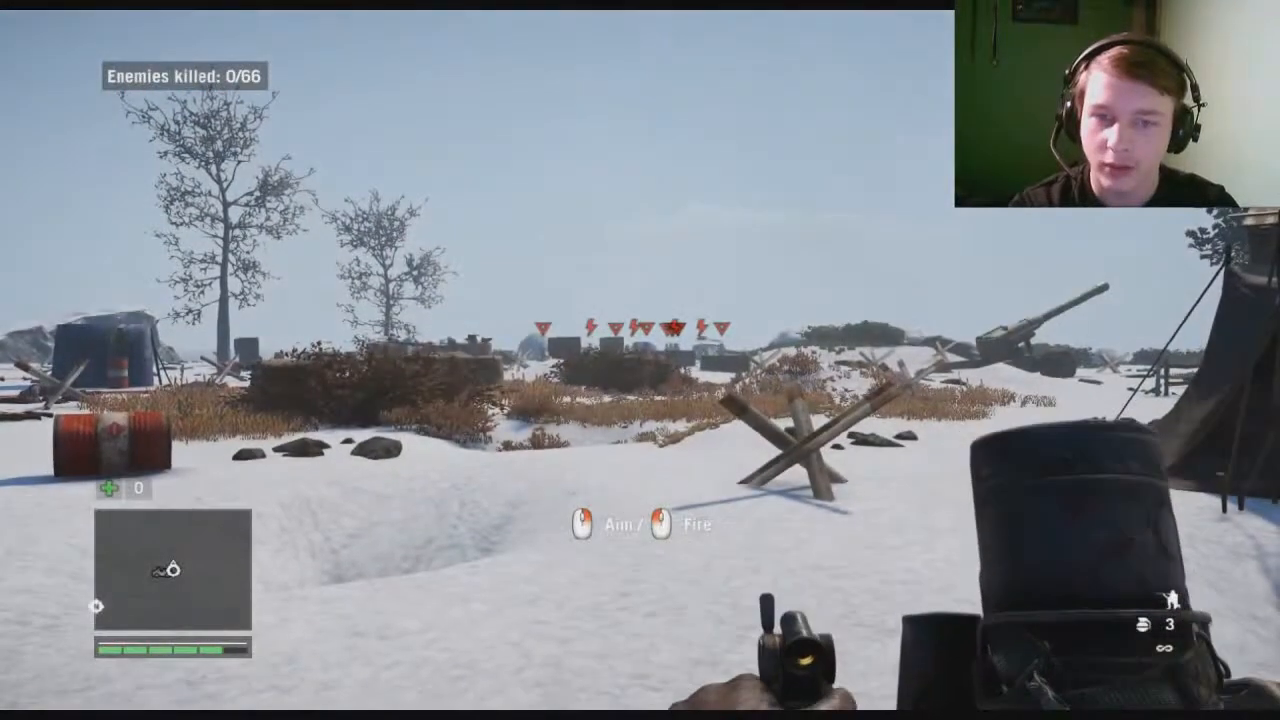
Aim the pistol at the enemy camp across the snowy battlefield
right_click(640, 360)
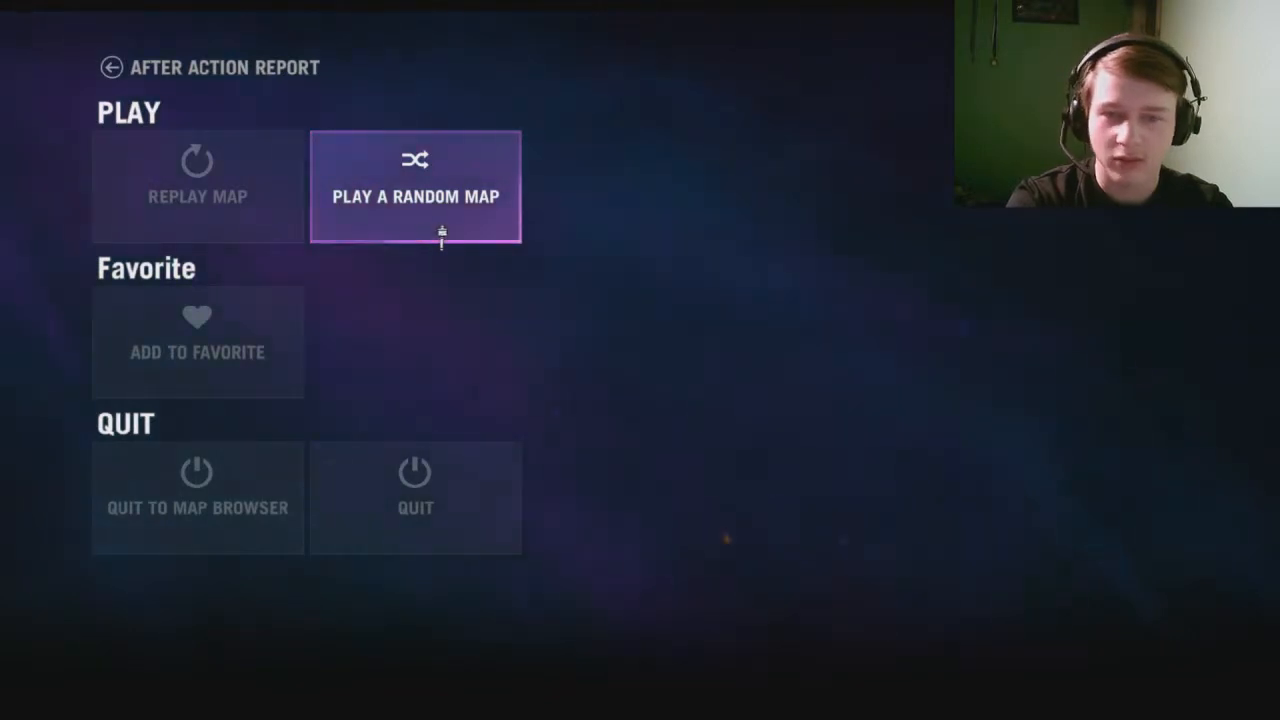
Launch another random community map from the After Action Report screen
click(416, 196)
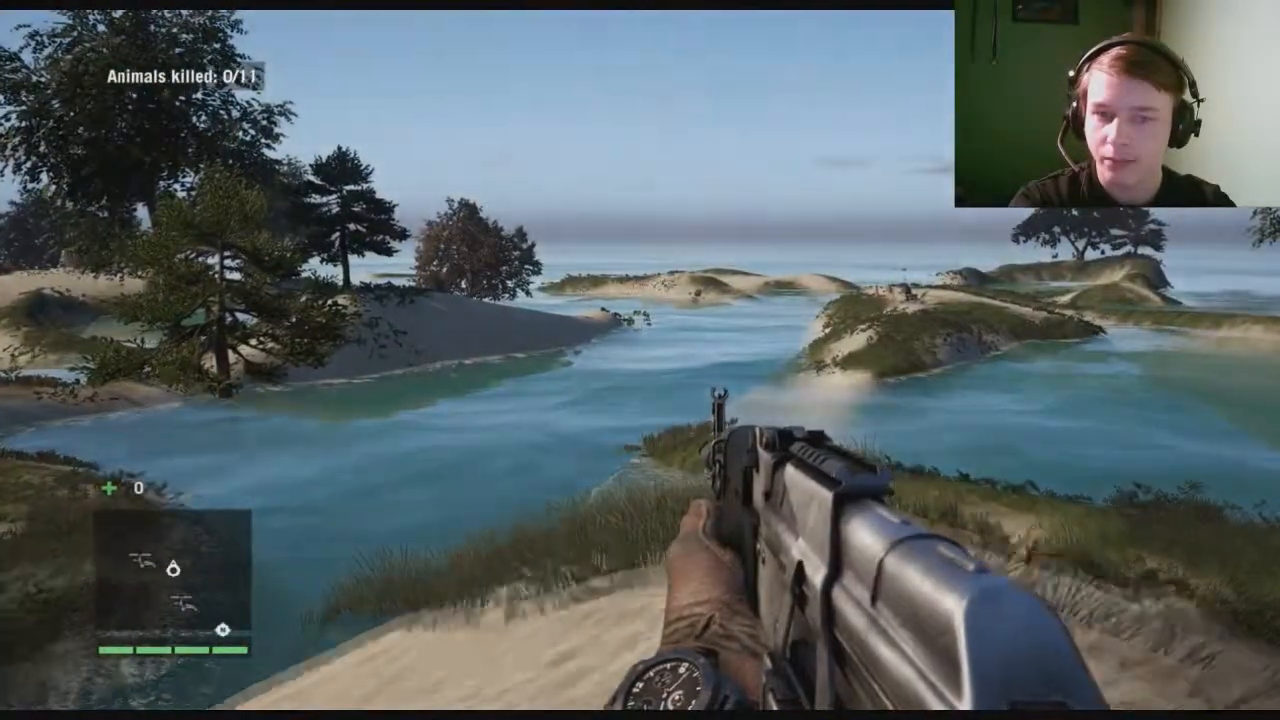
mouse_move(640, 360)
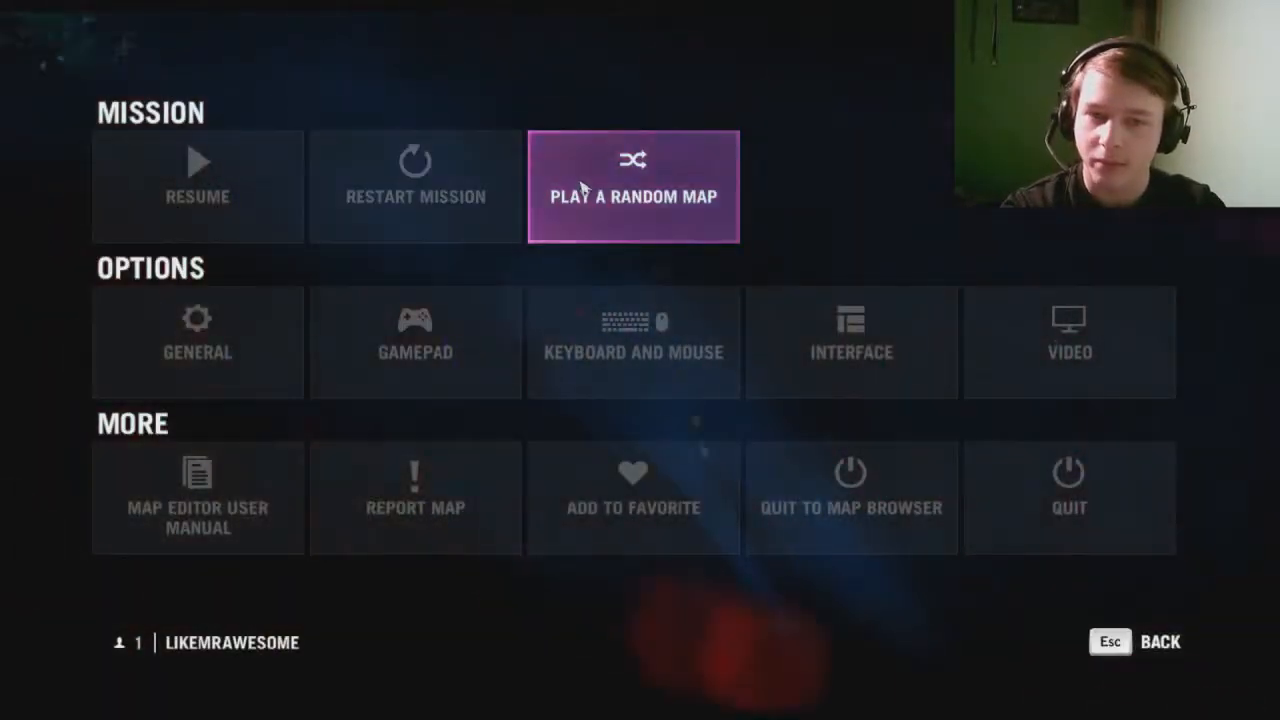
Start a randomly chosen community map from the pause menu
click(632, 186)
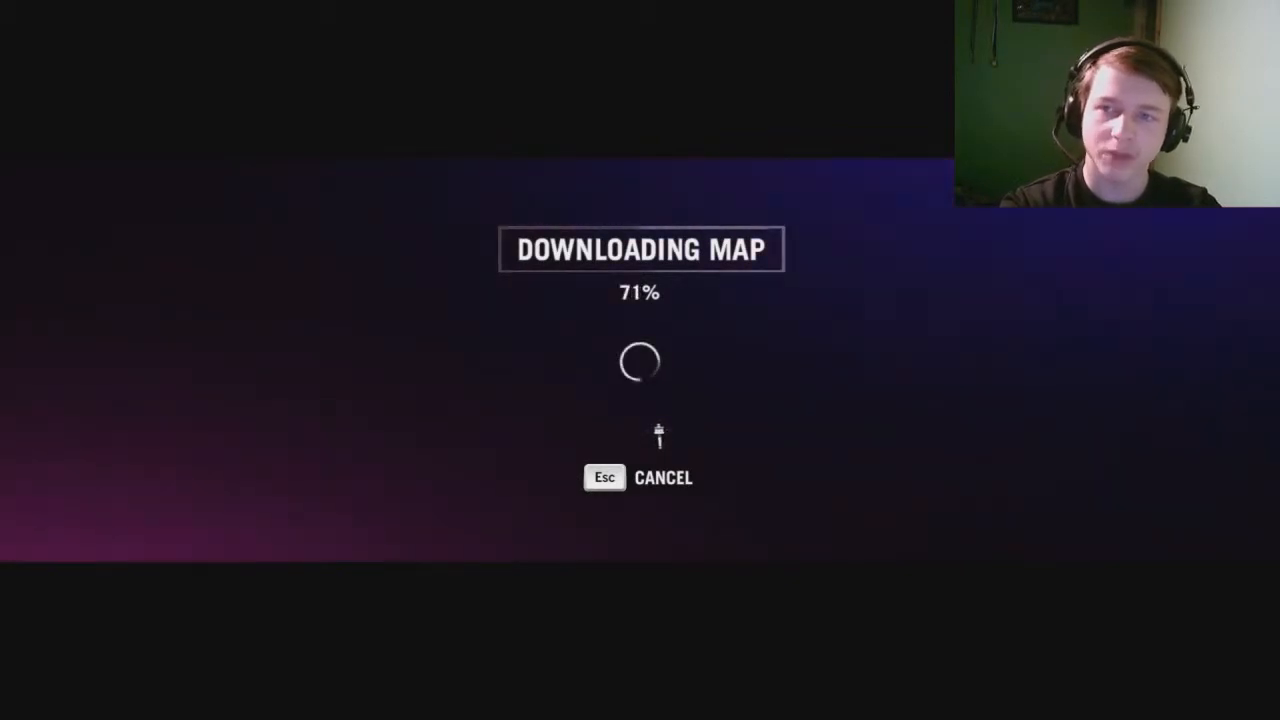
mouse_move(164, 88)
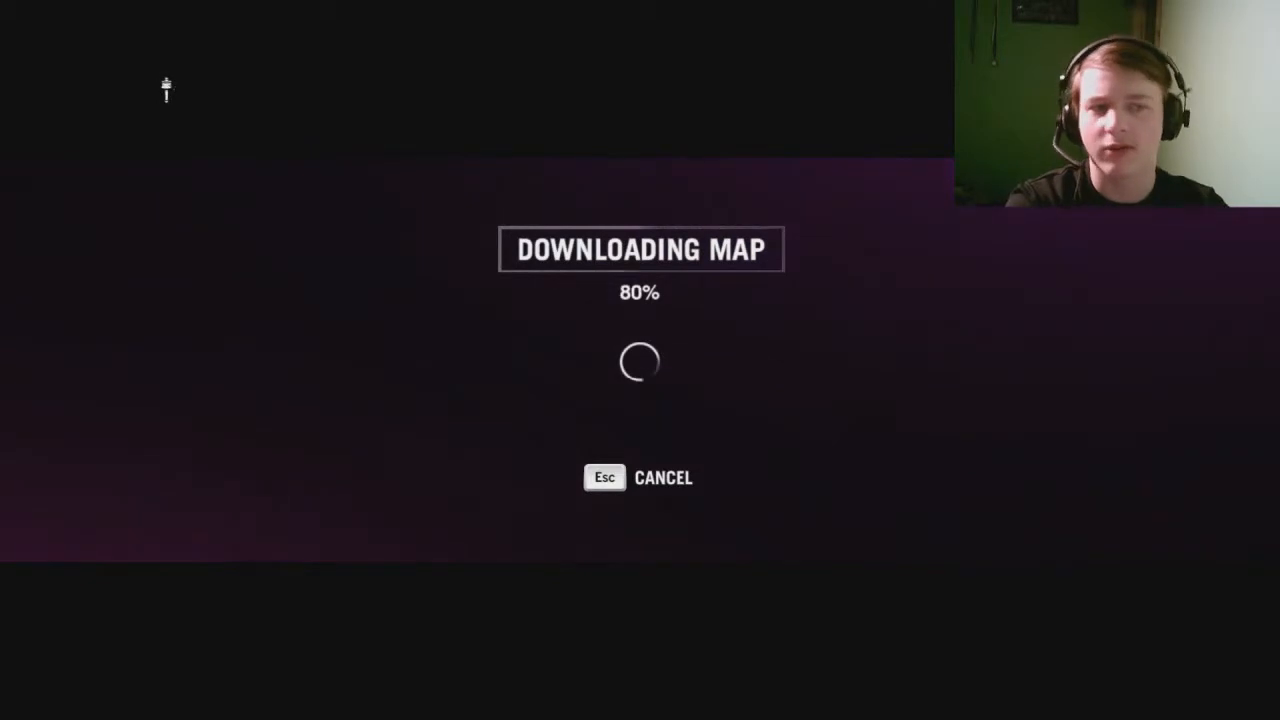
mouse_move(332, 262)
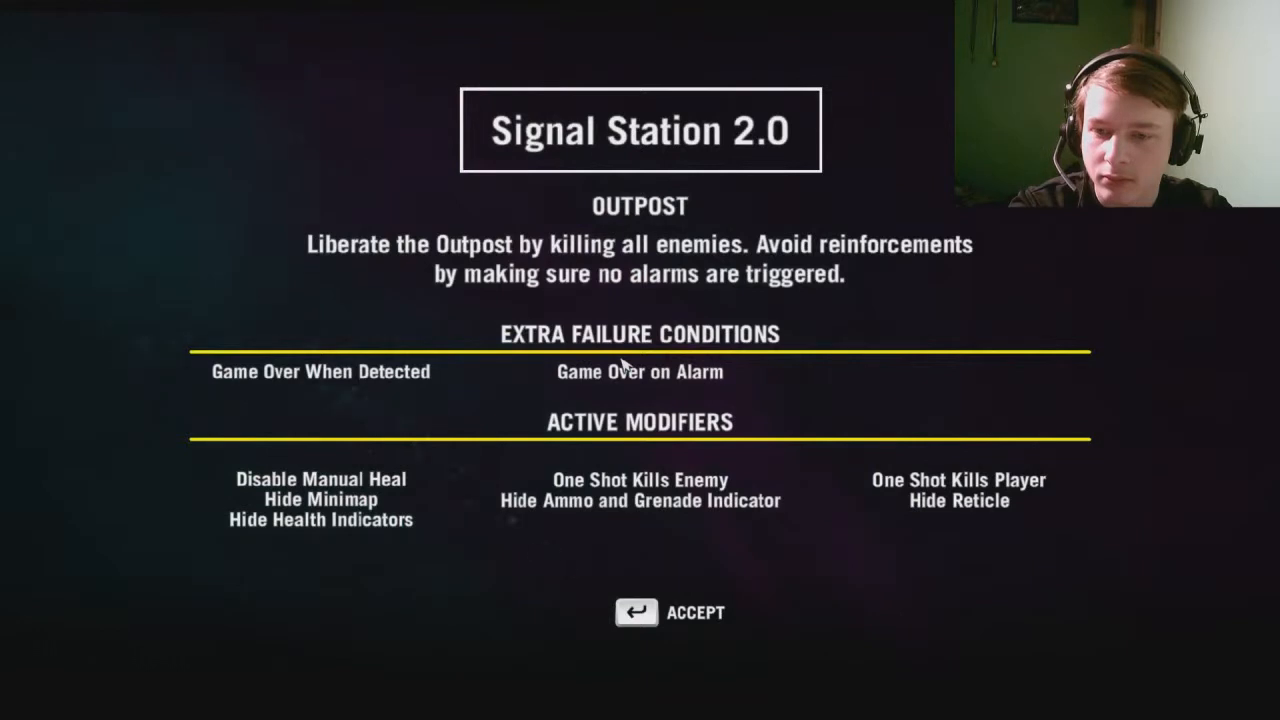
mouse_move(296, 384)
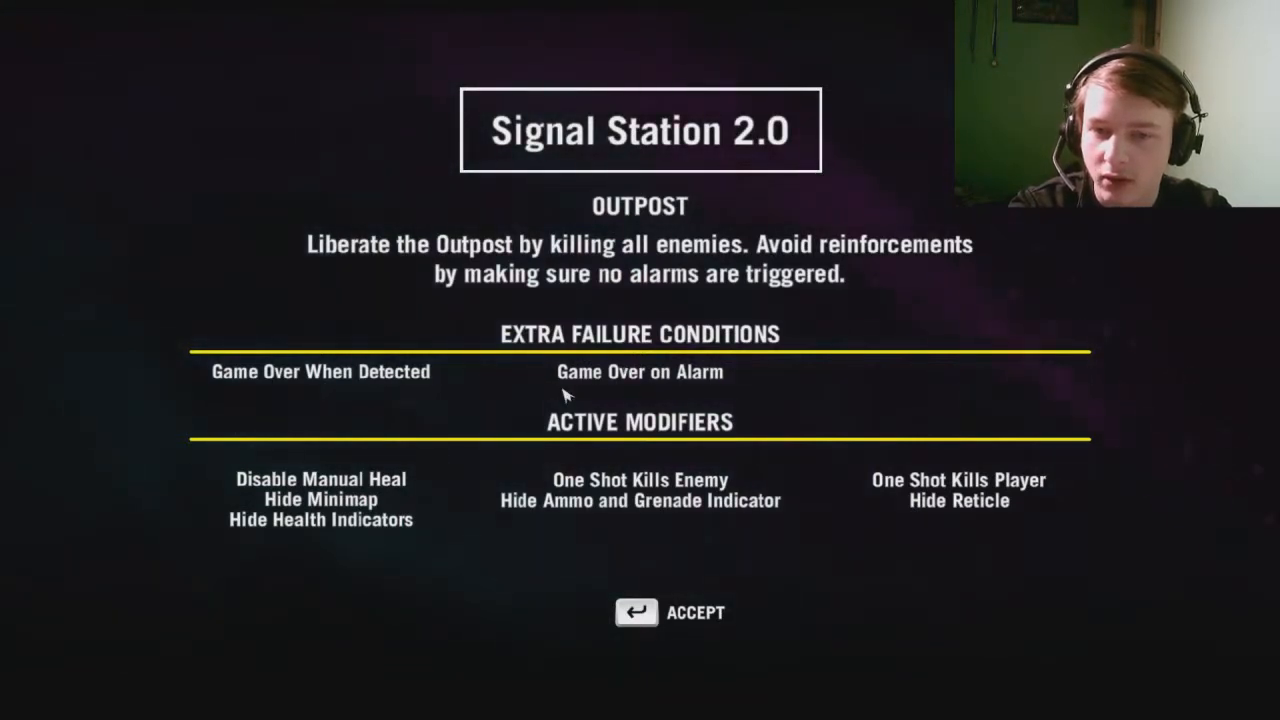
mouse_move(672, 398)
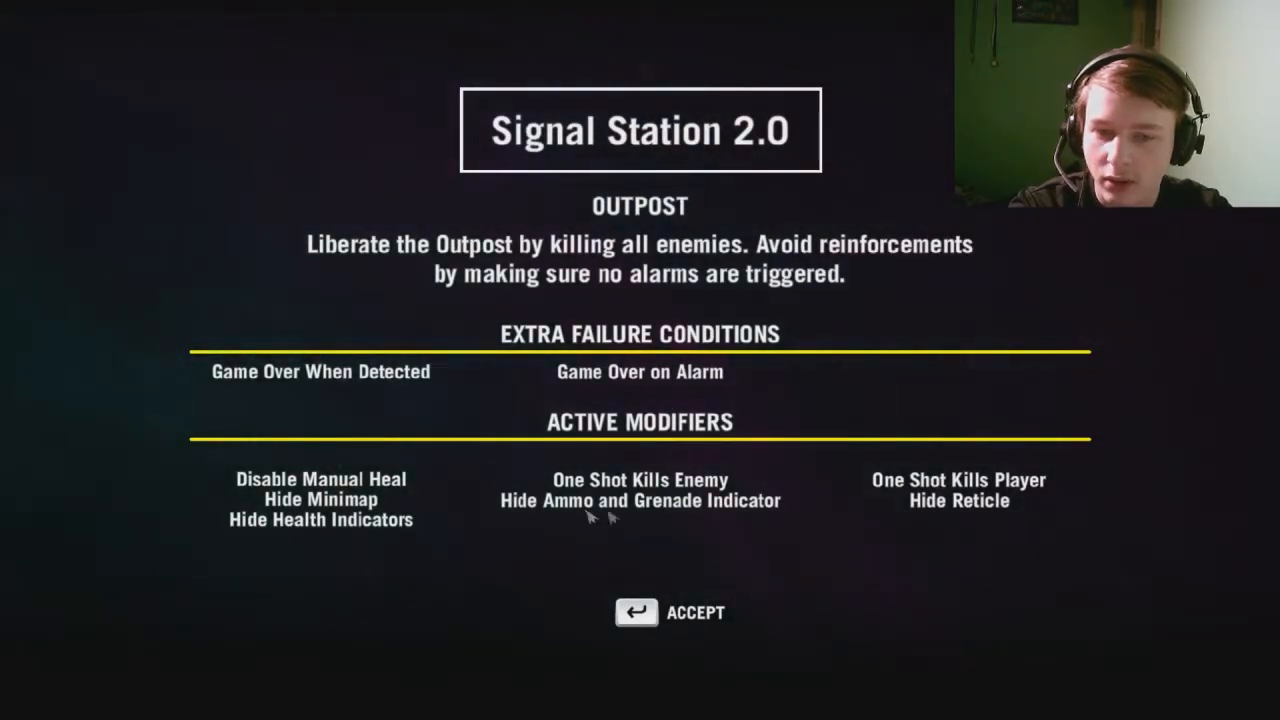
mouse_move(588, 522)
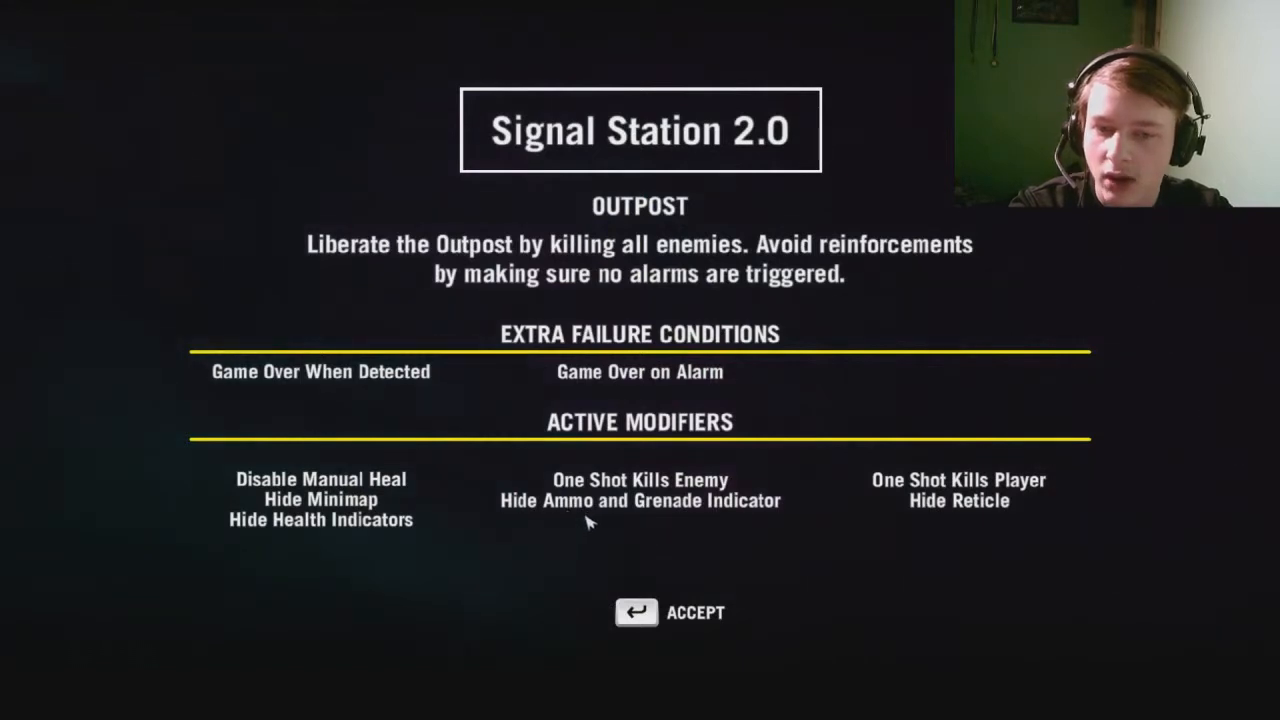
mouse_move(762, 522)
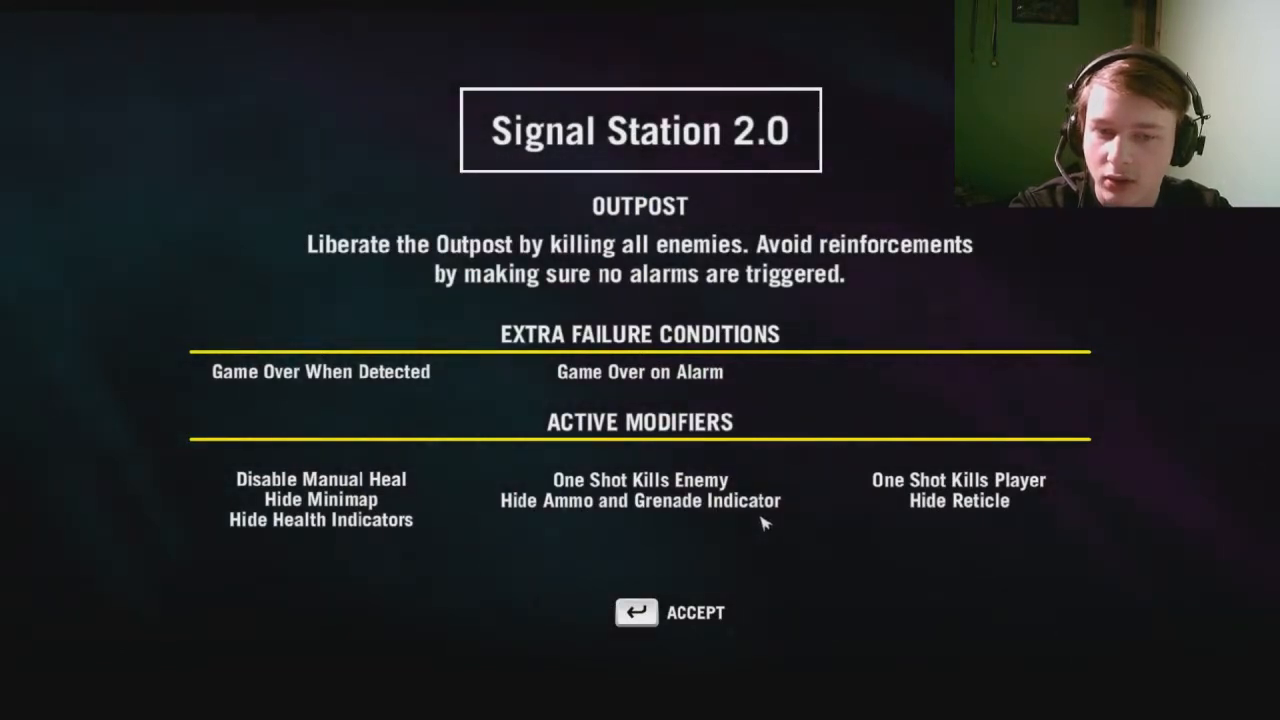
mouse_move(924, 512)
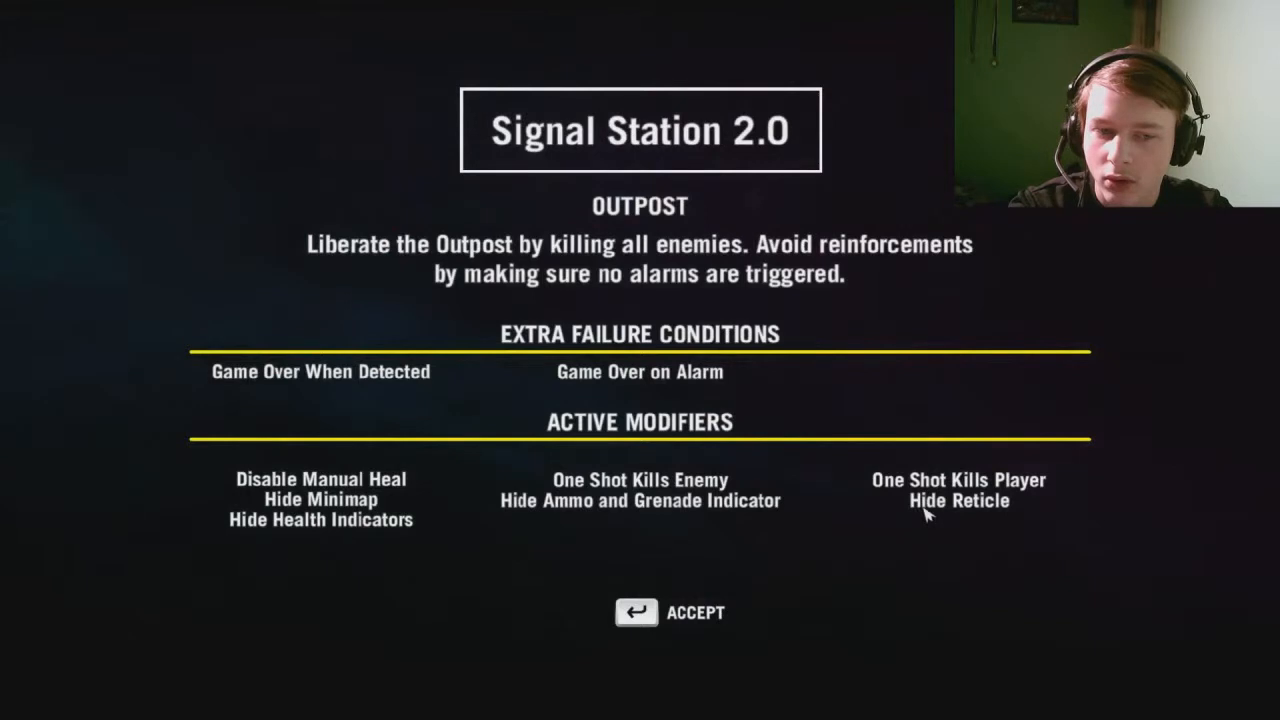
mouse_move(964, 518)
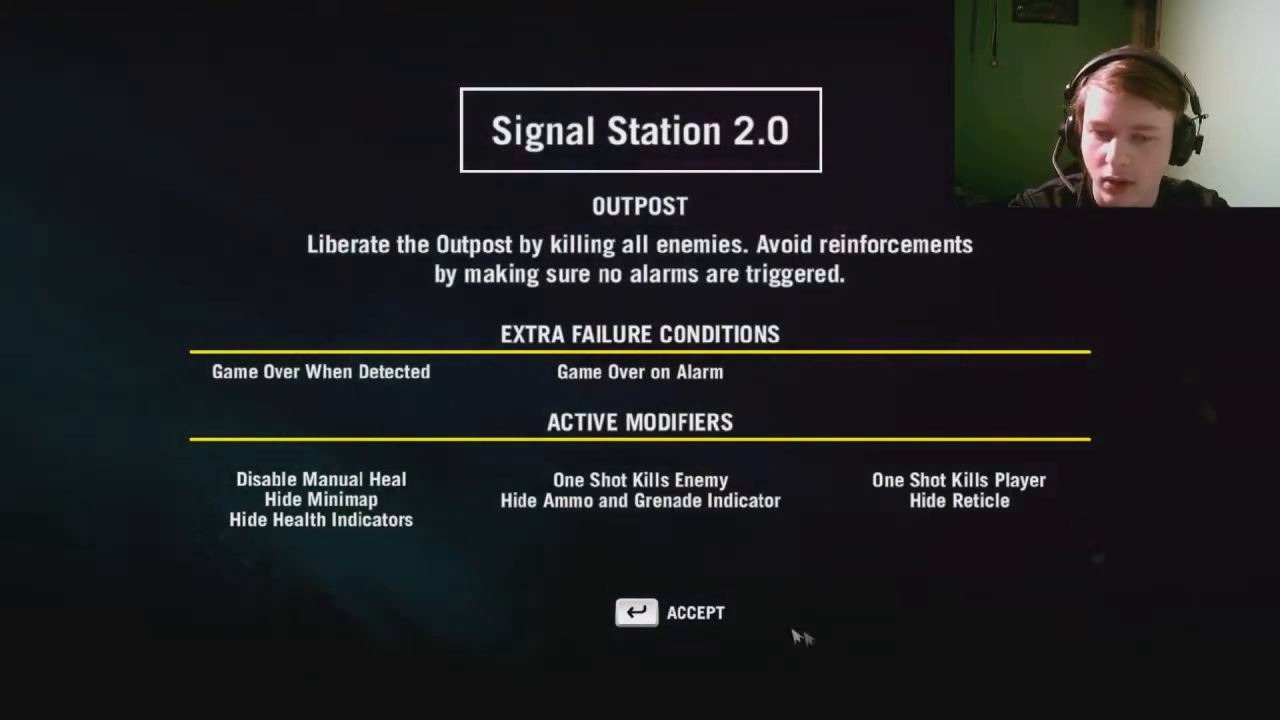
Accept the Signal Station 2.0 briefing and begin the mission
click(670, 612)
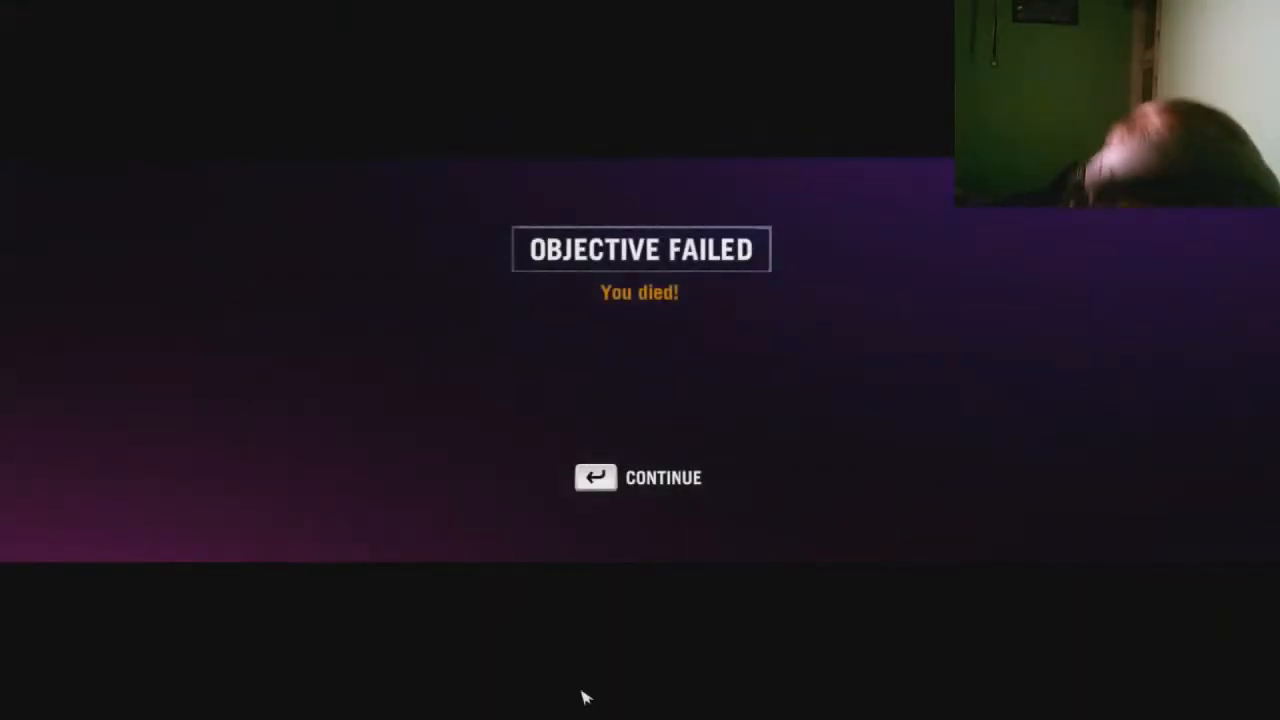
Continue past the Objective Failed screen to retry Signal Station 2.0
click(638, 476)
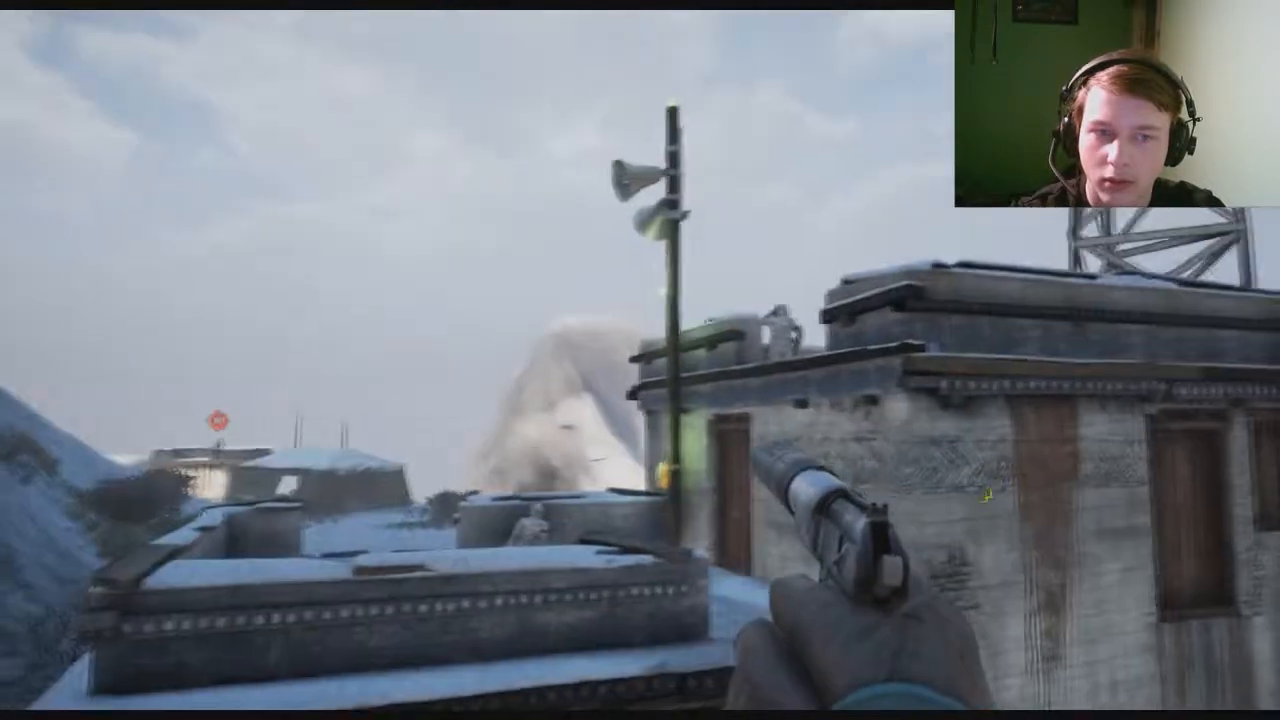
mouse_move(640, 360)
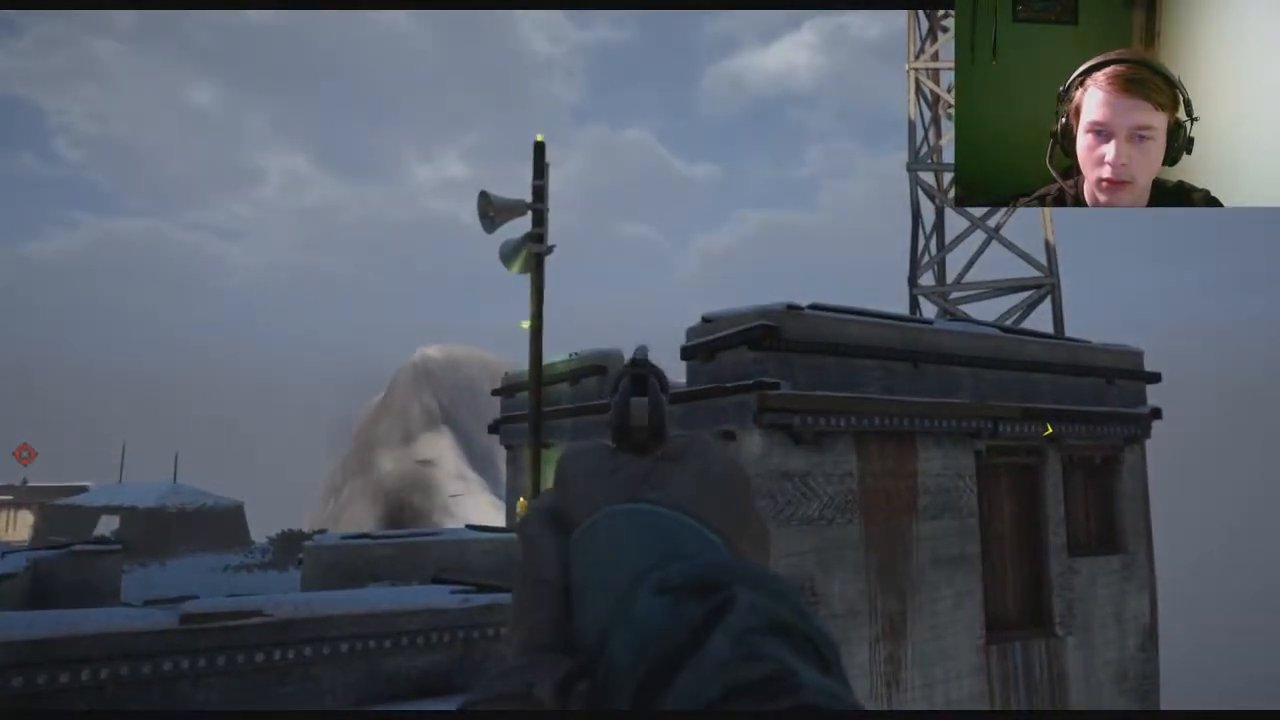
mouse_move(640, 360)
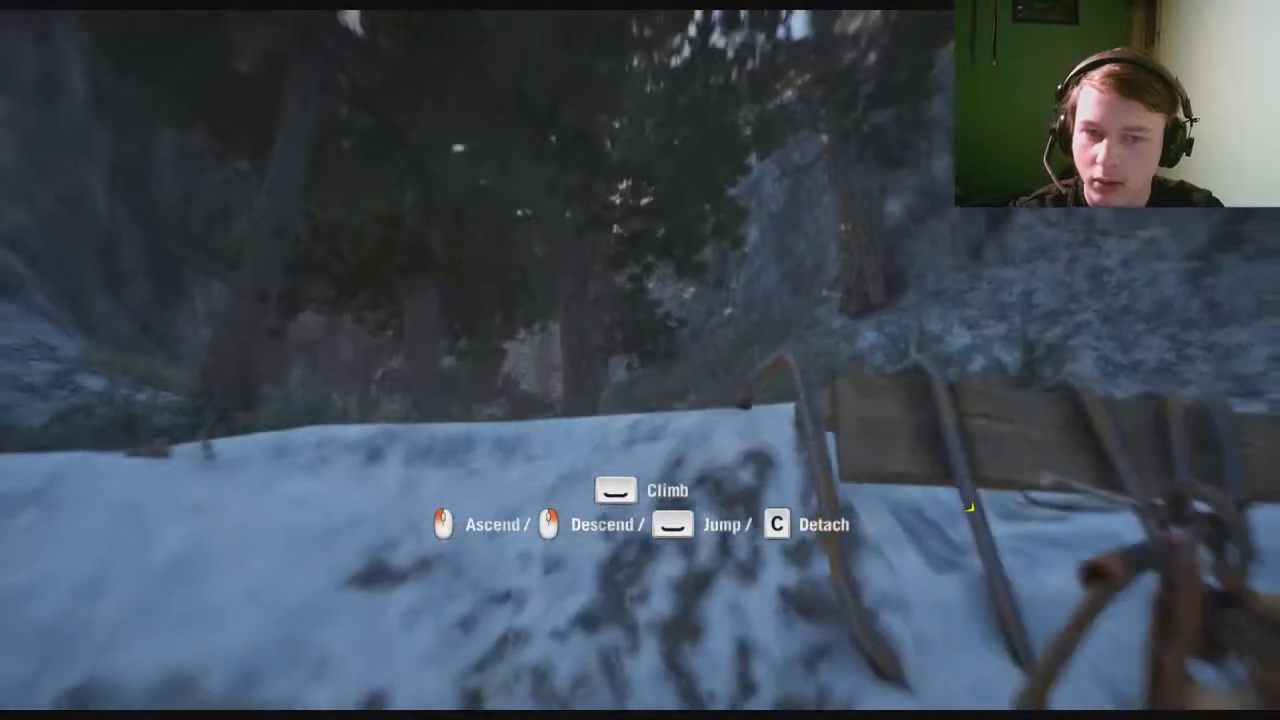
Detach from the climbing rope beneath the wooden scaffold tower
key(c)
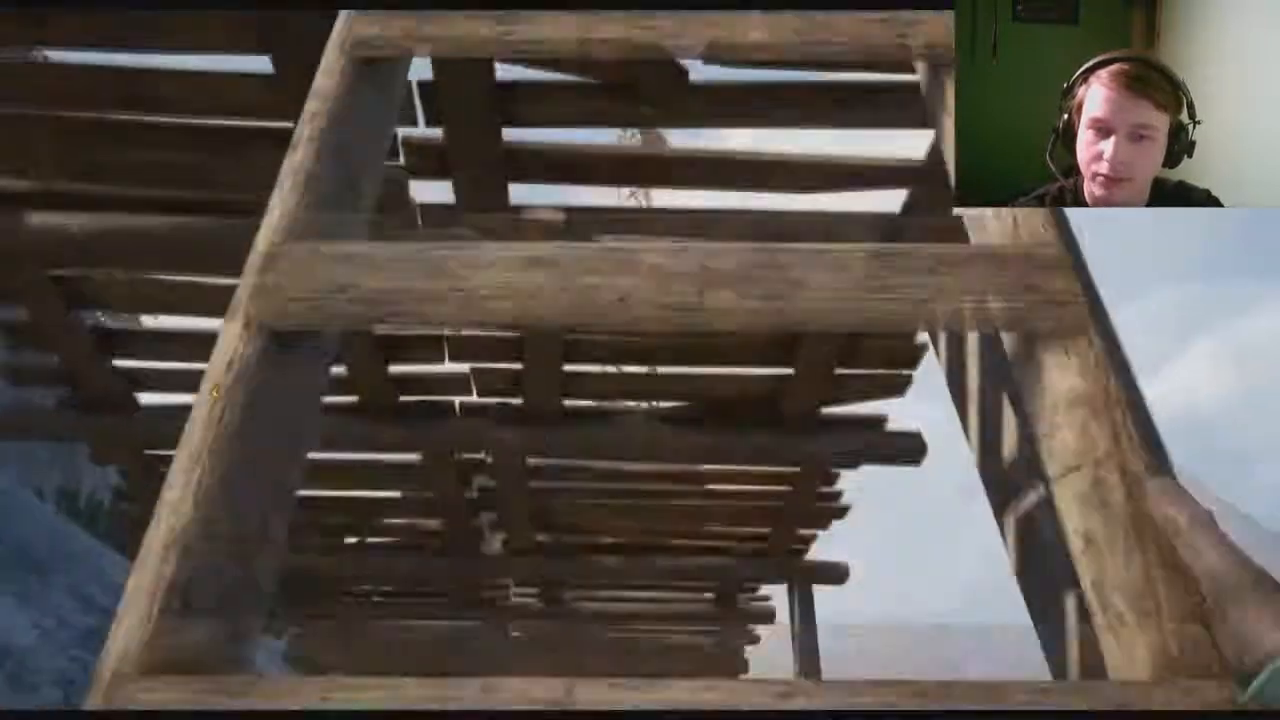
mouse_move(640, 360)
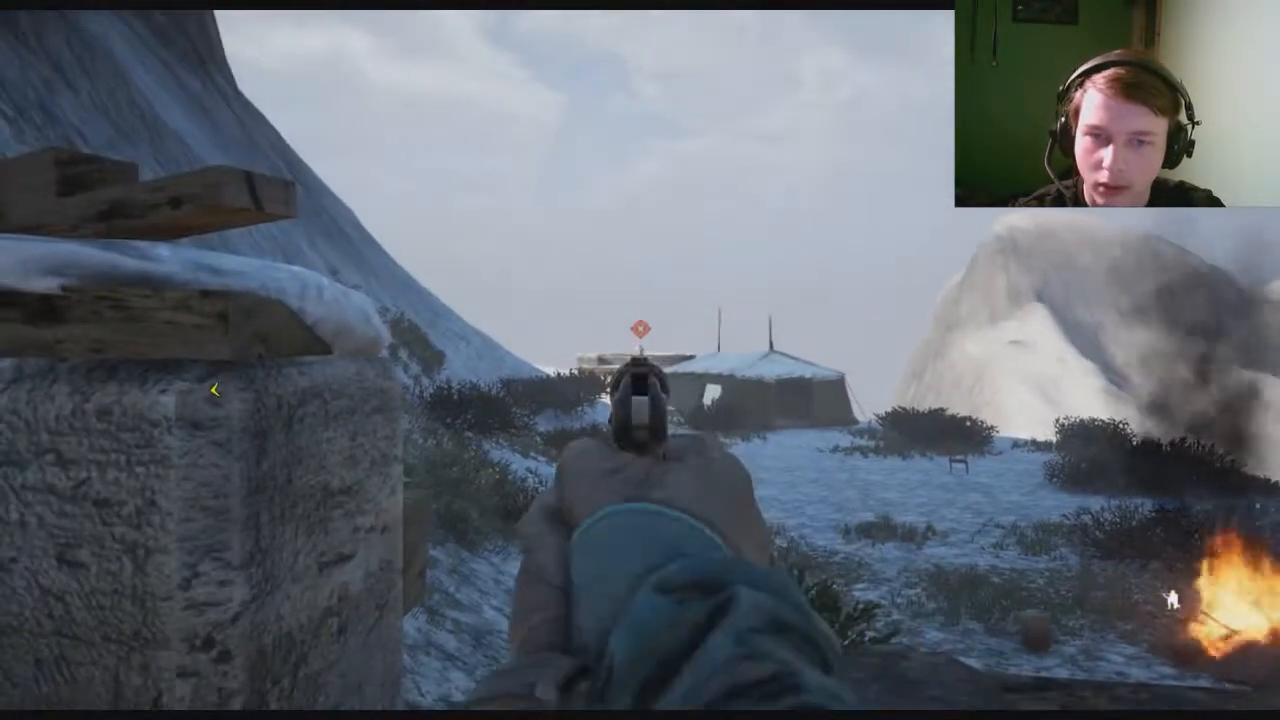
mouse_move(640, 360)
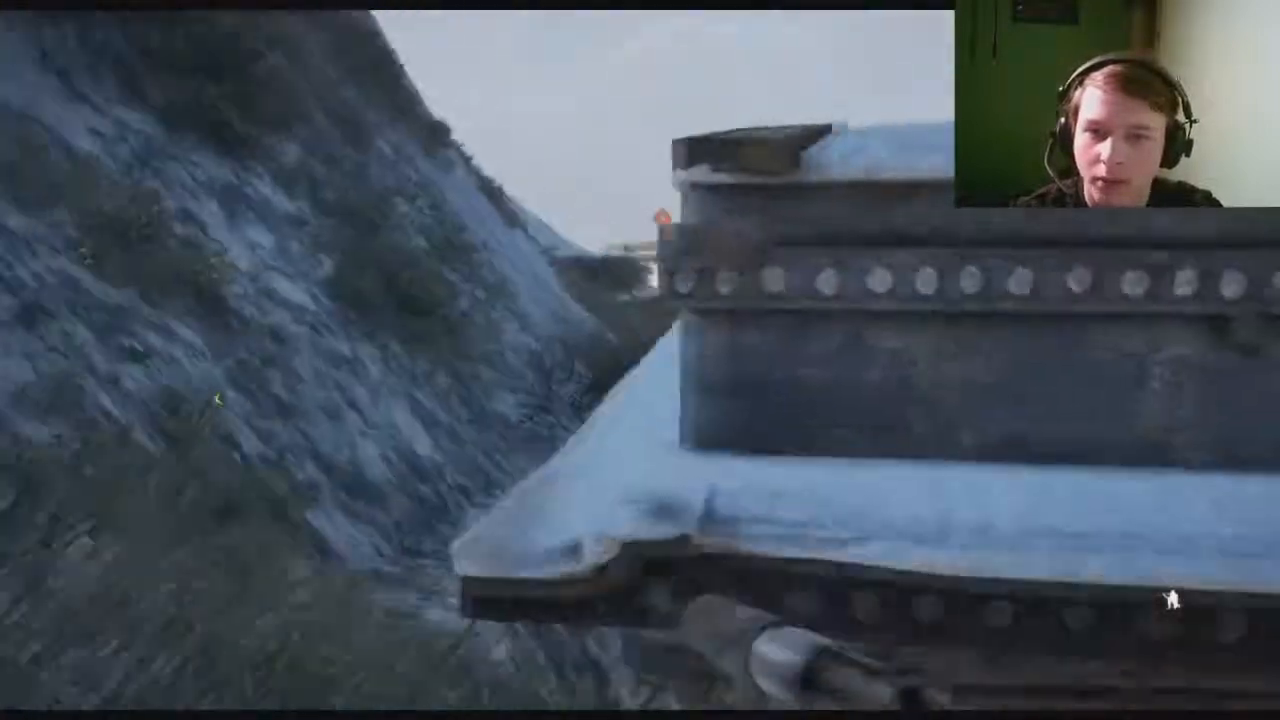
mouse_move(640, 360)
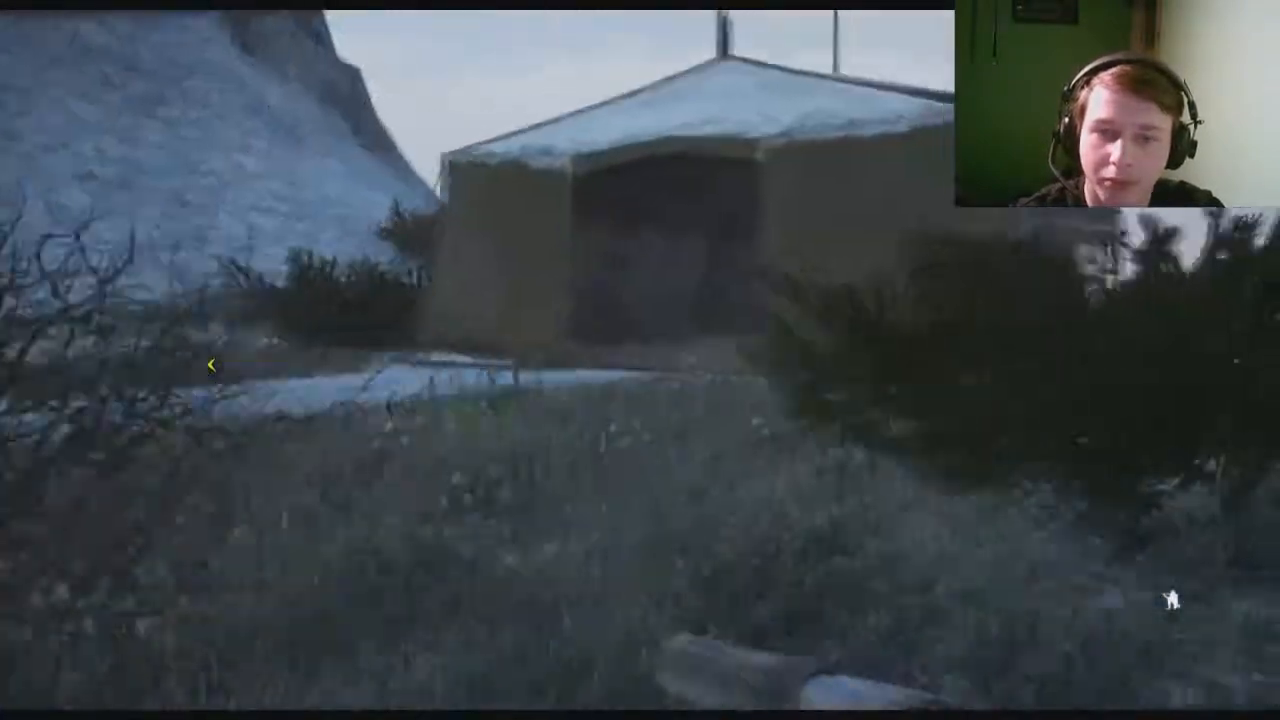
mouse_move(640, 360)
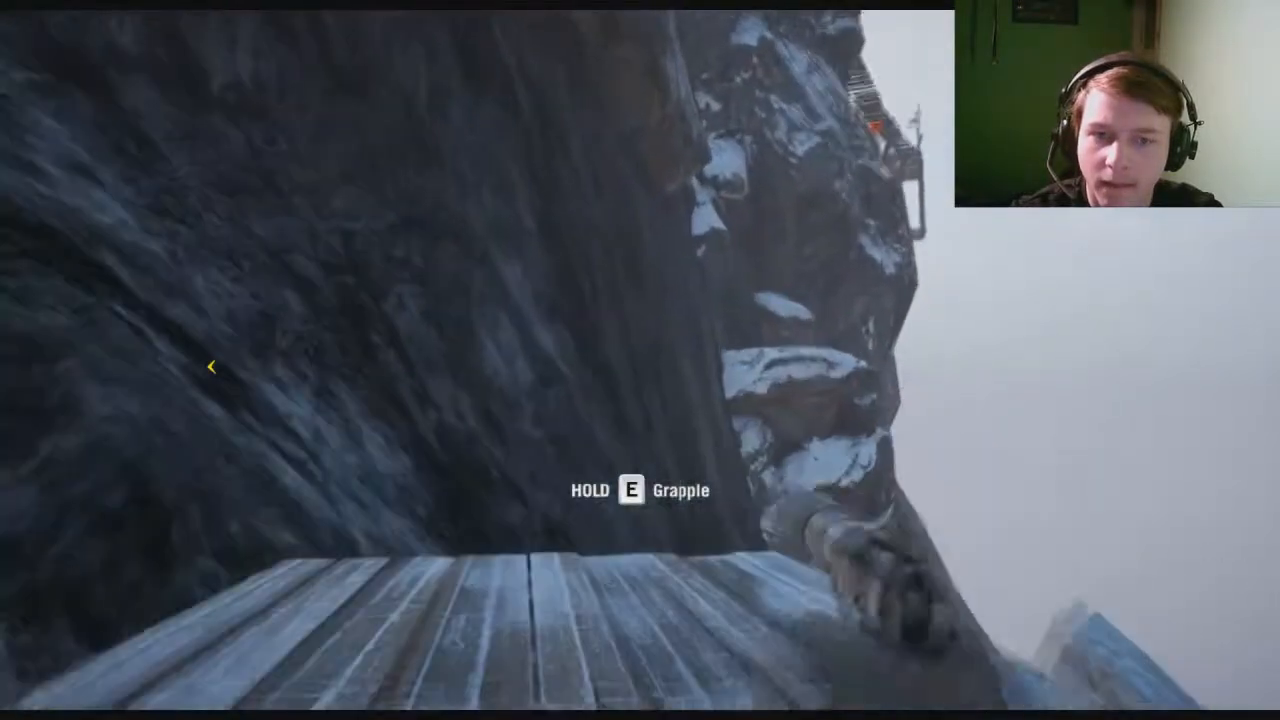
Grapple up the snowy rock cliff from the edge of the wooden platform
key(e)
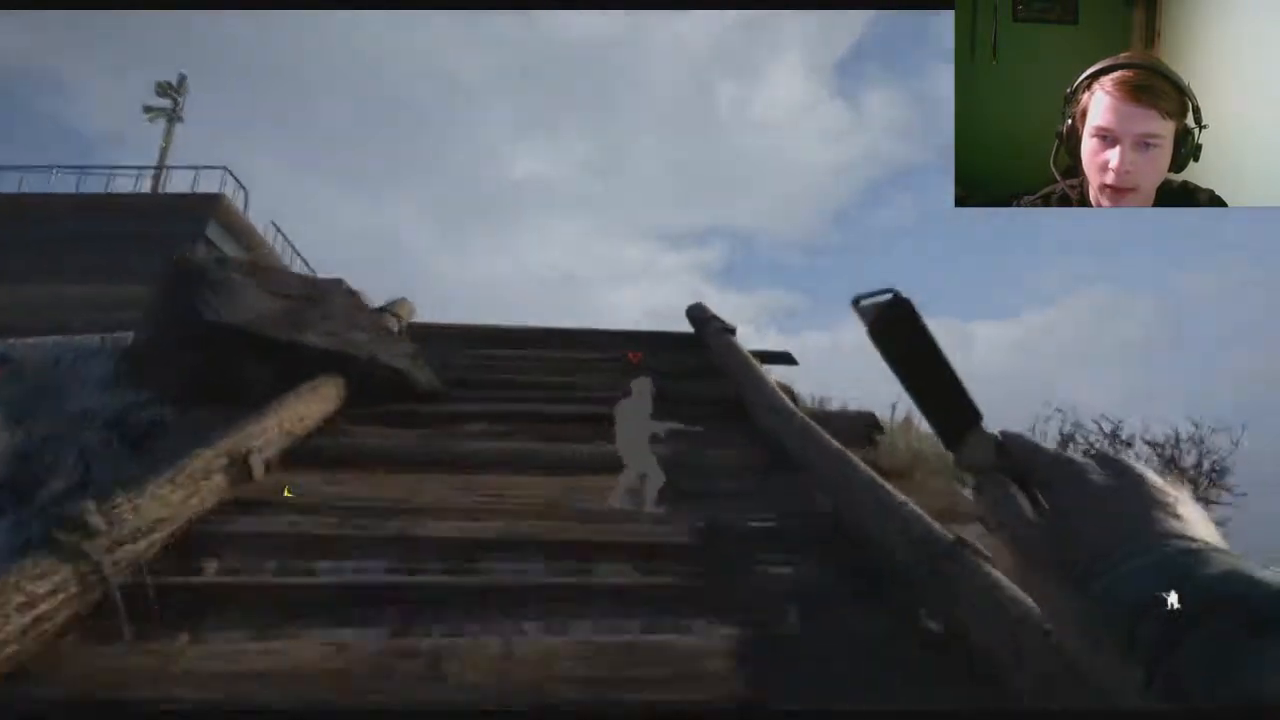
mouse_move(640, 360)
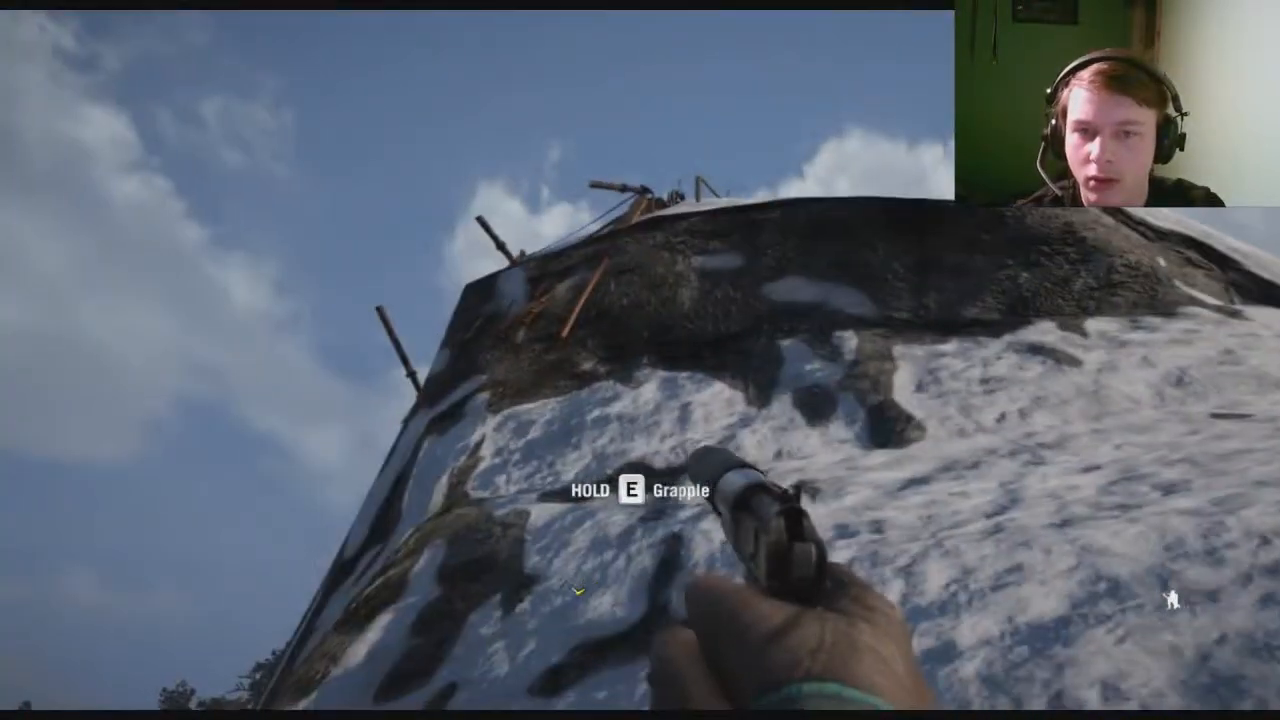
Grapple onto the snow-covered rock above the wooden staircase
key(e)
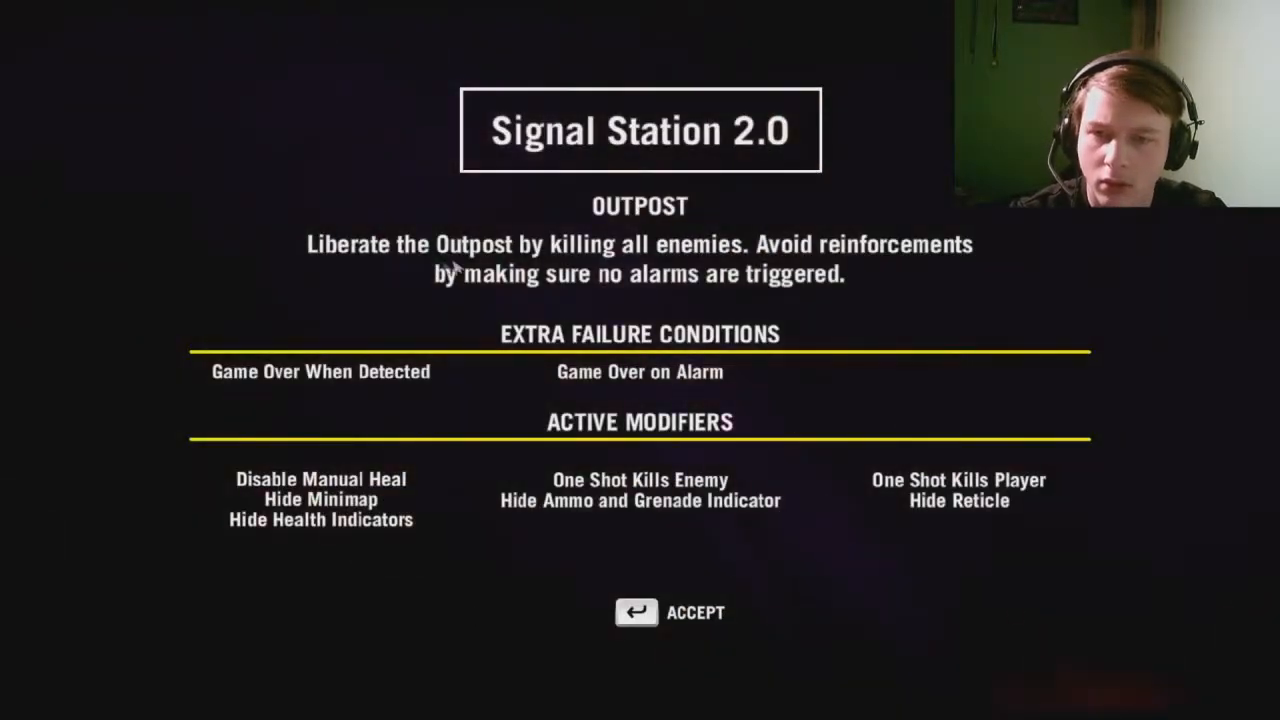
mouse_move(740, 430)
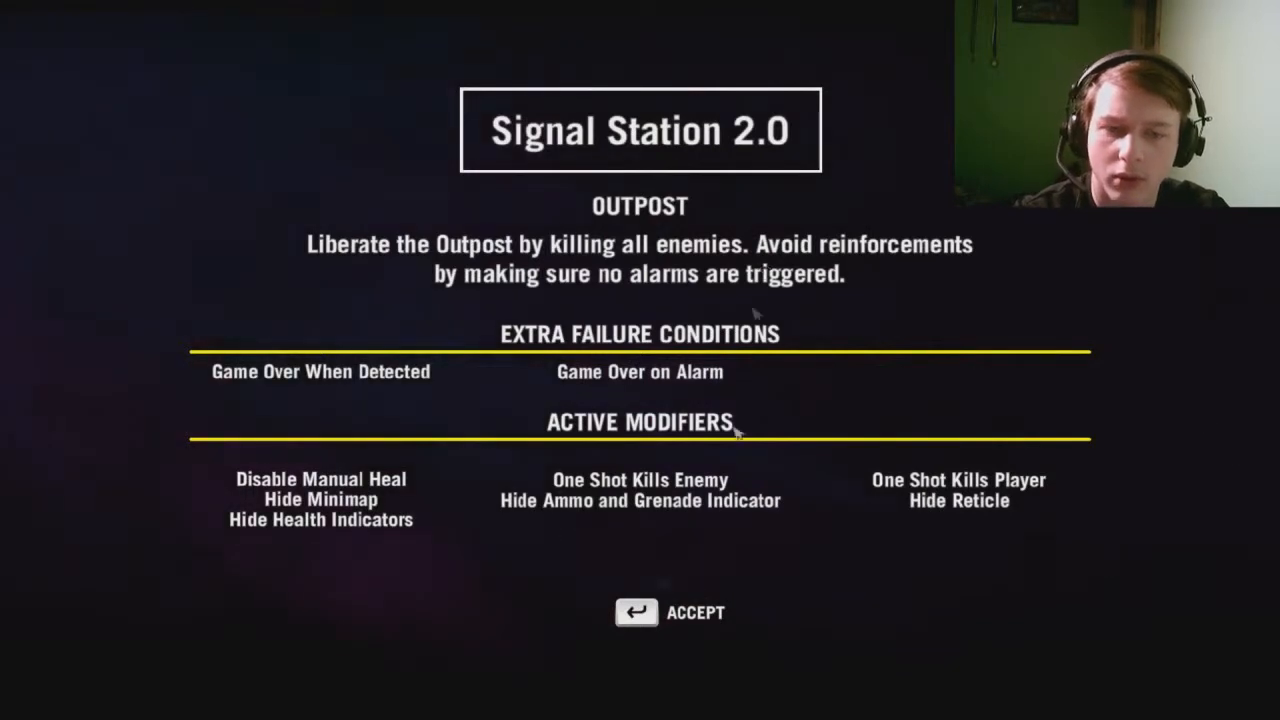
Accept the briefing and scout the outpost tower with binoculars
click(670, 612)
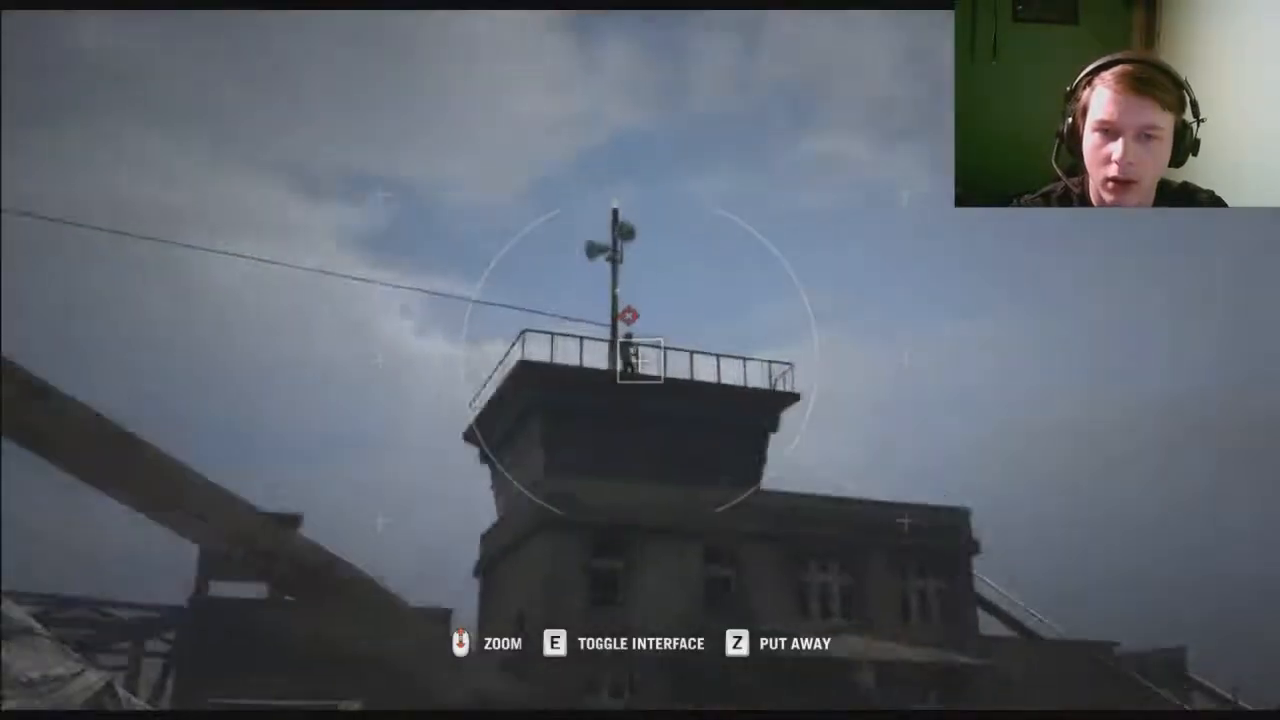
key(z)
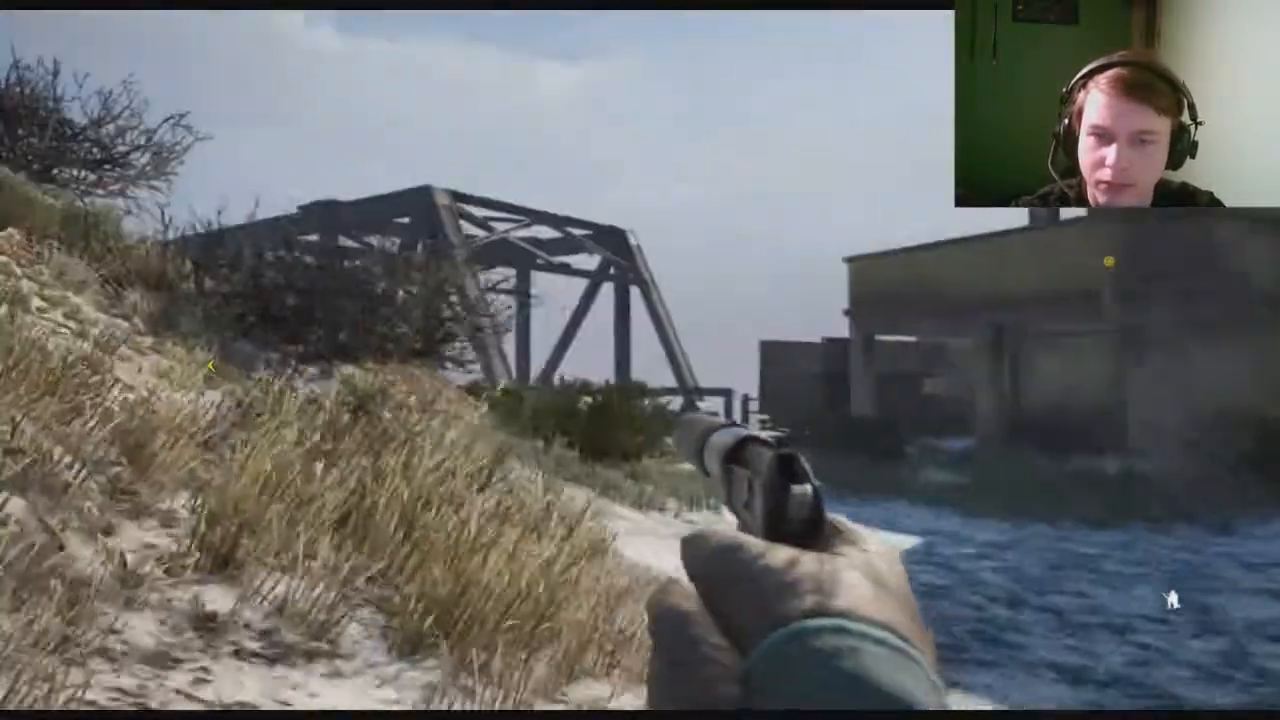
mouse_move(640, 360)
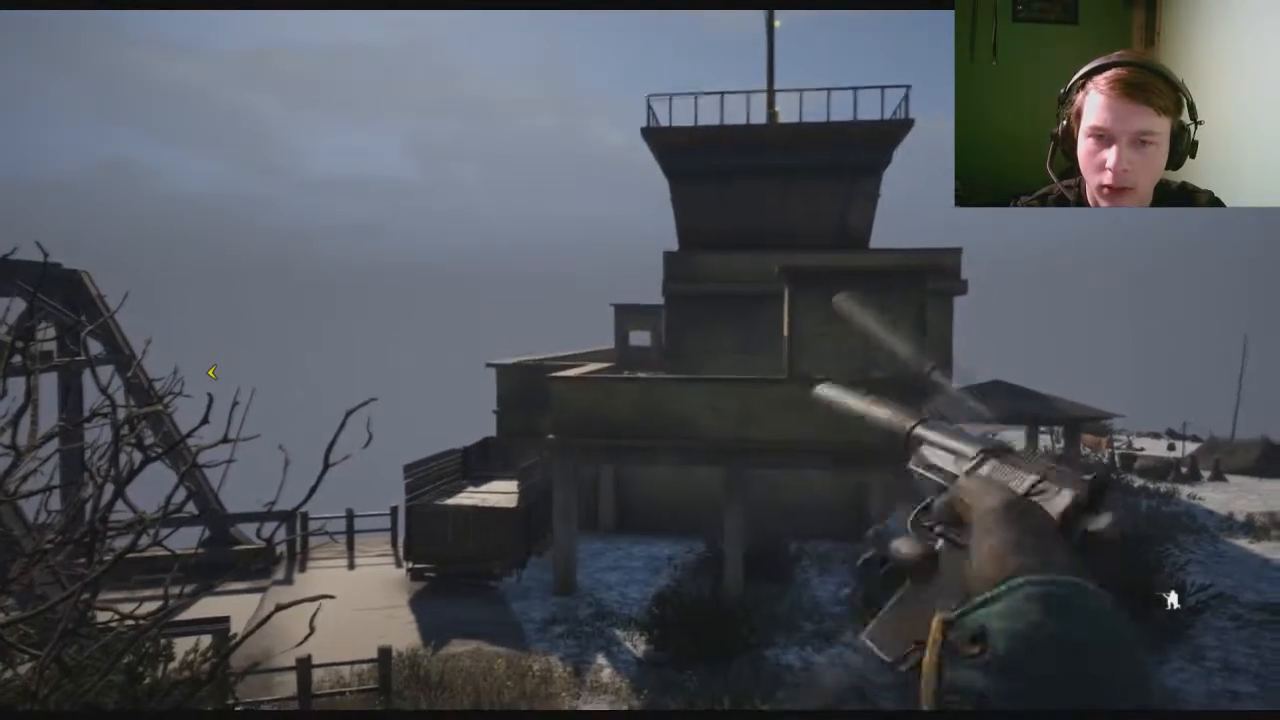
mouse_move(640, 360)
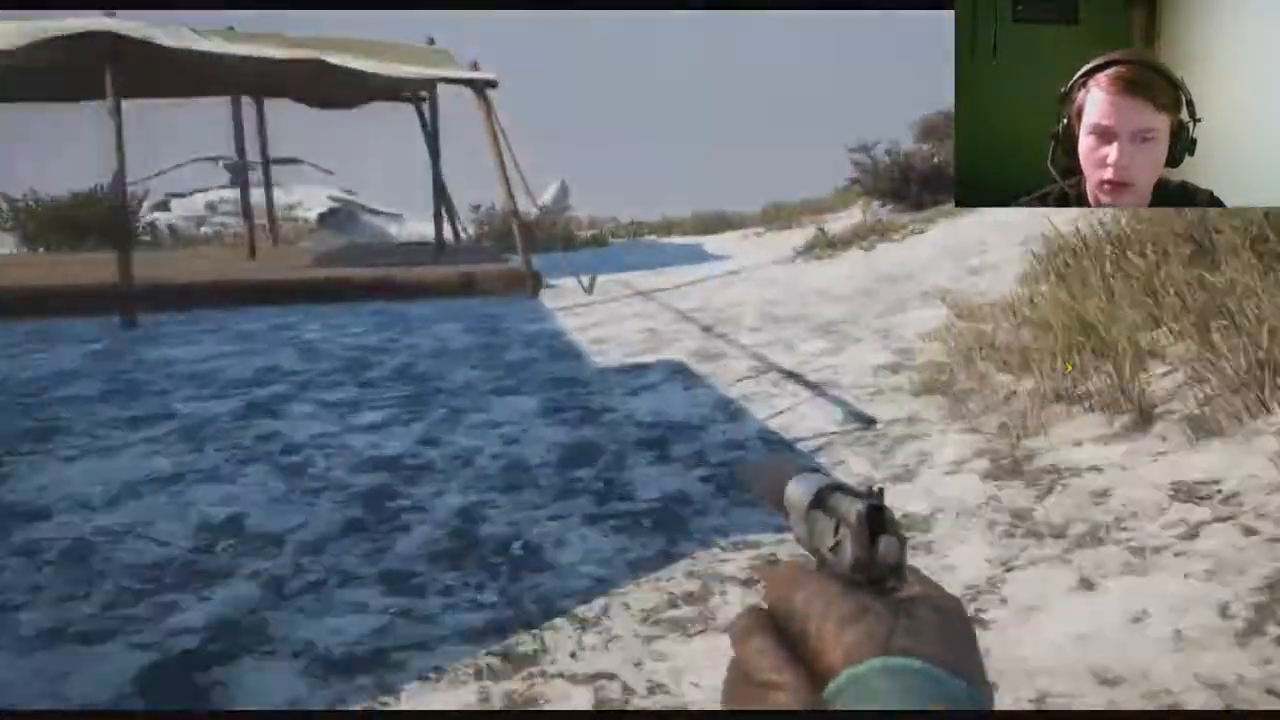
mouse_move(640, 360)
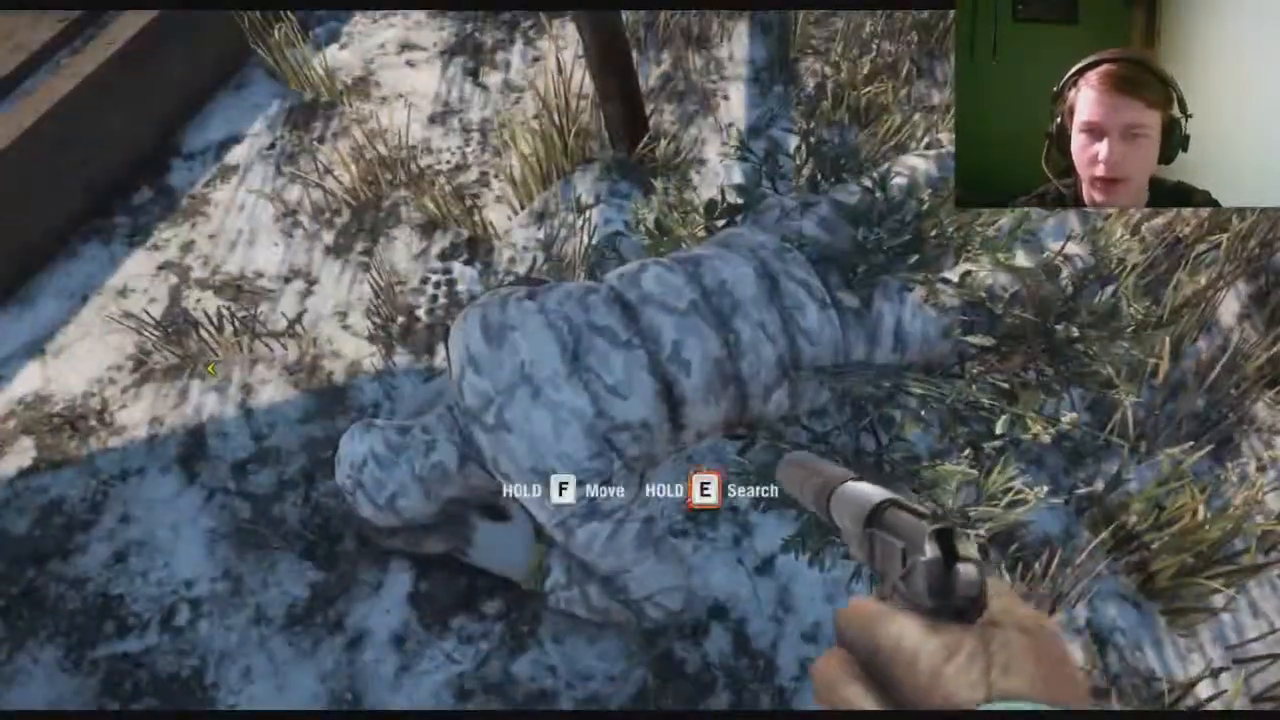
mouse_move(640, 360)
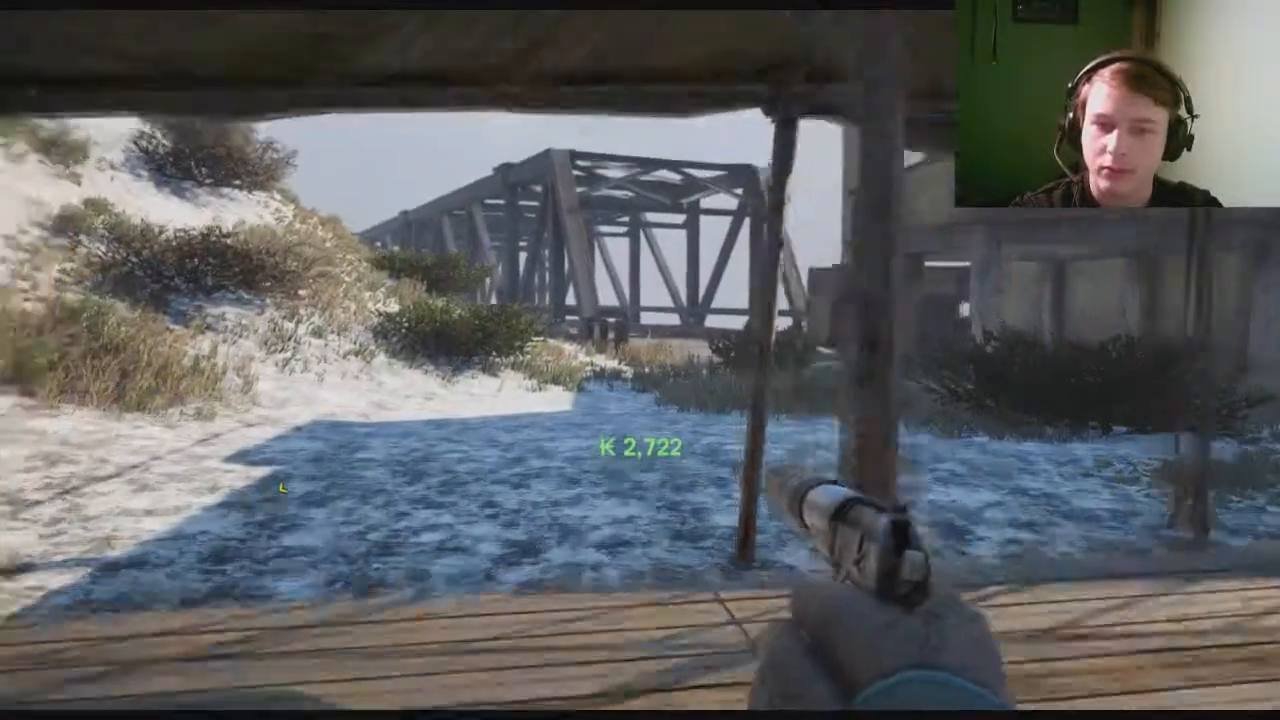
mouse_move(640, 360)
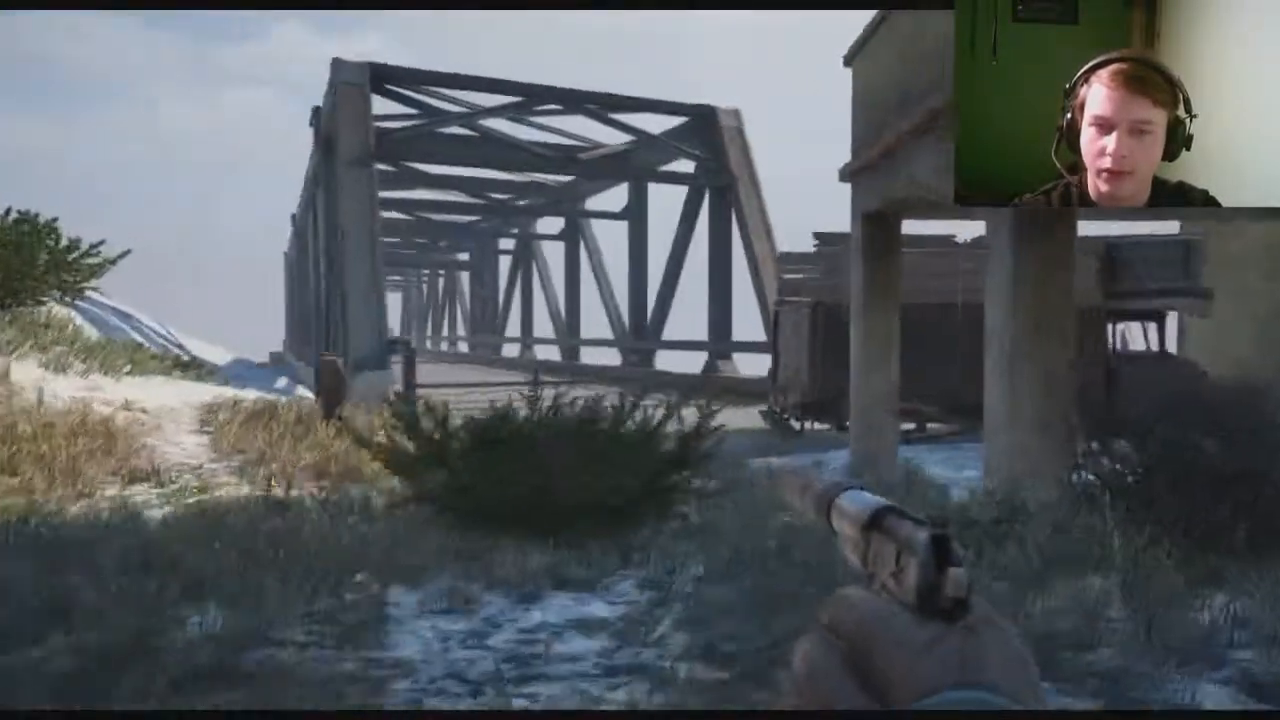
mouse_move(640, 360)
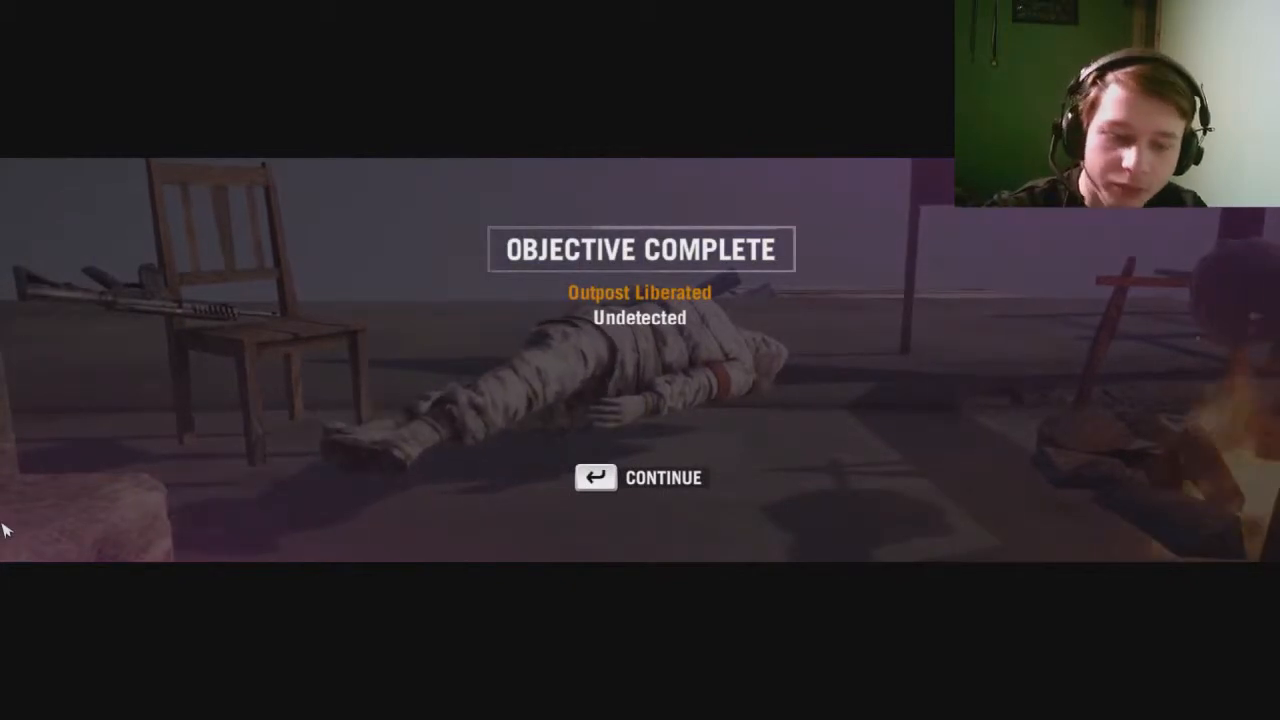
Continue past the completion screen and start Play a Random Map from the After Action Report
click(638, 476)
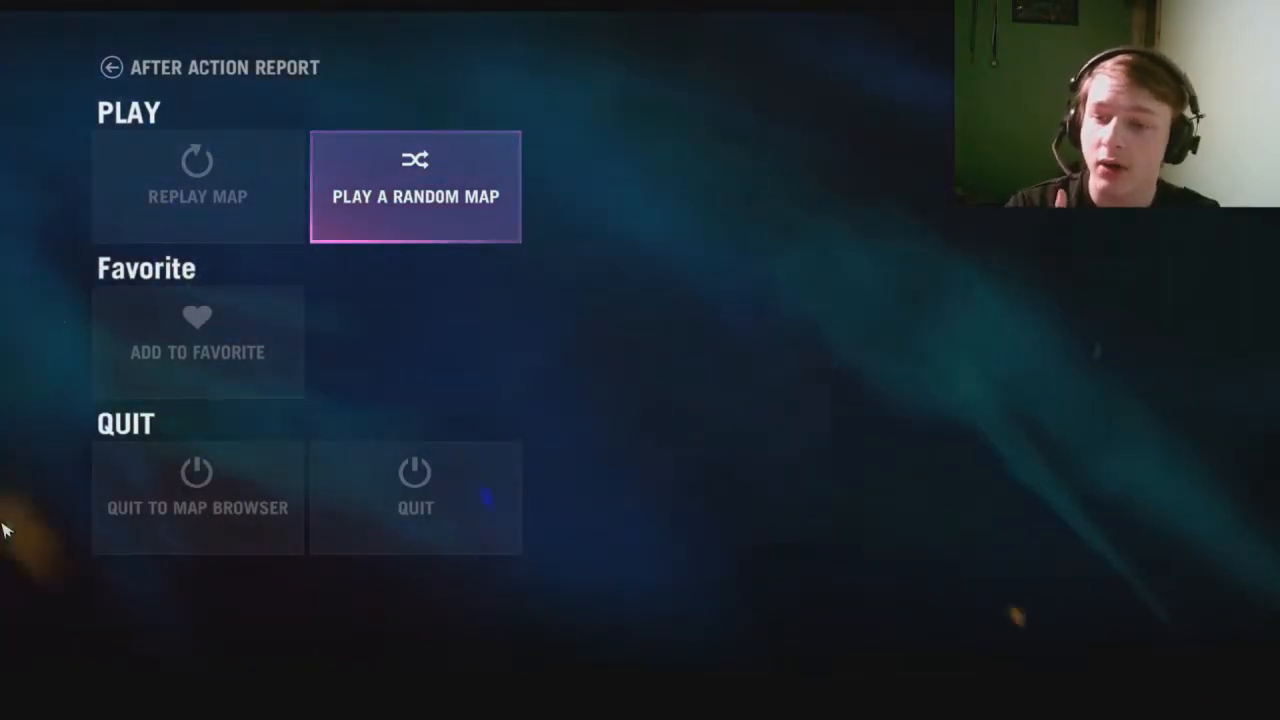
click(416, 186)
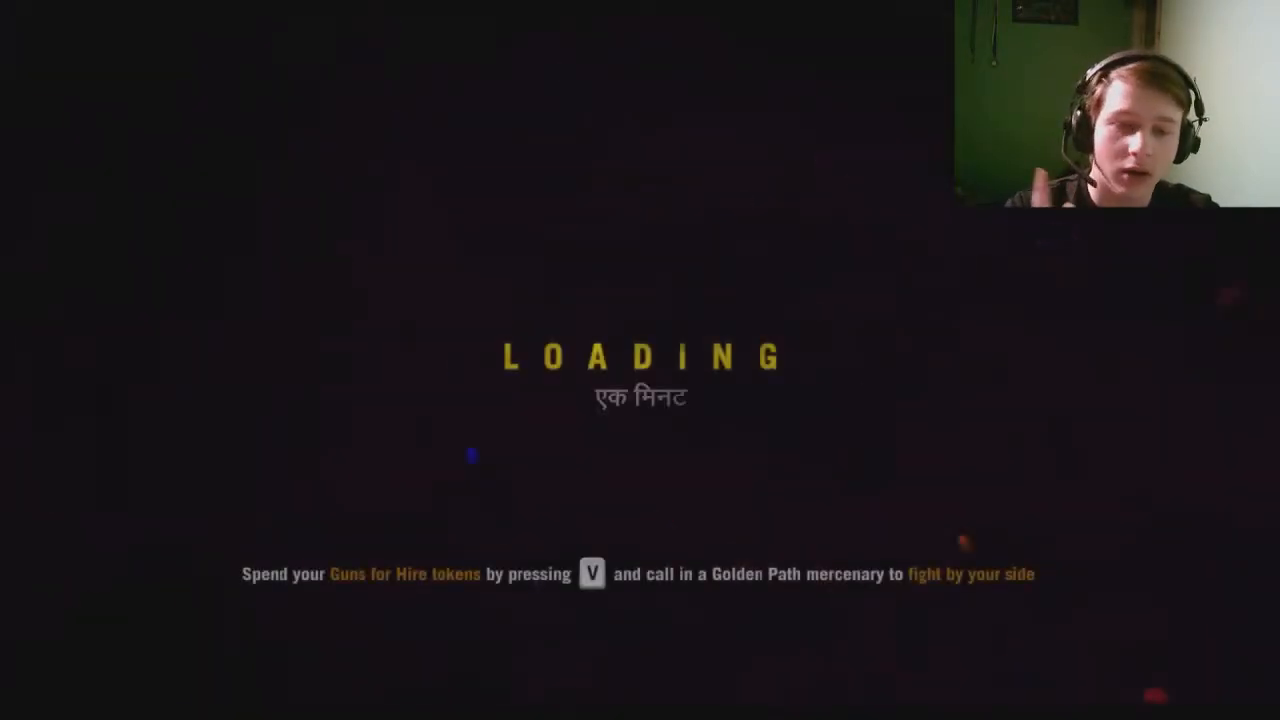